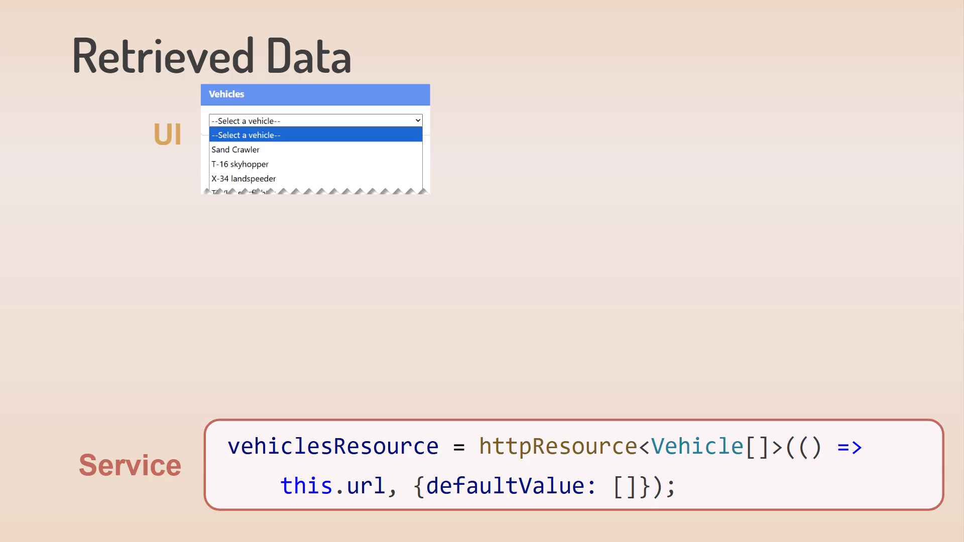
Step: Advance the slide show from Retrieved Data to the Calculated Values slide with the Cart Total example
key("right")
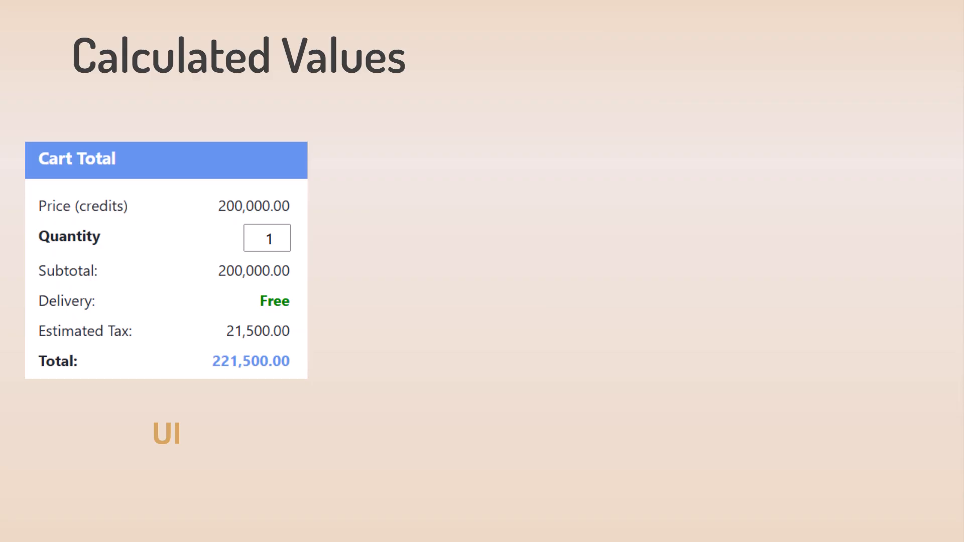